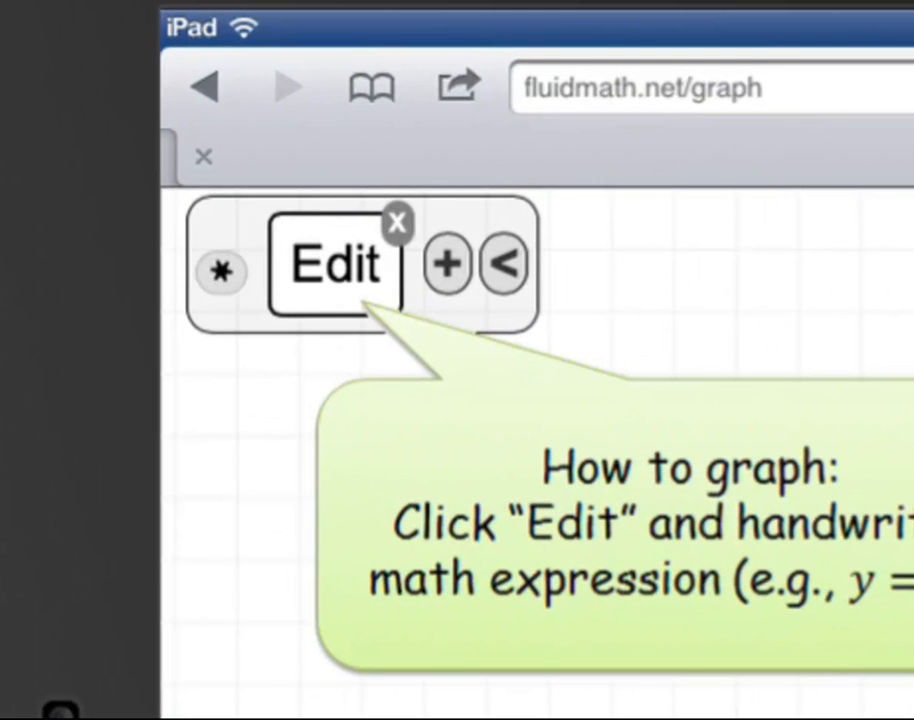
Open the handwriting pad to write y = mx + b
{"action": "left_click", "coordinate": [334, 265]}
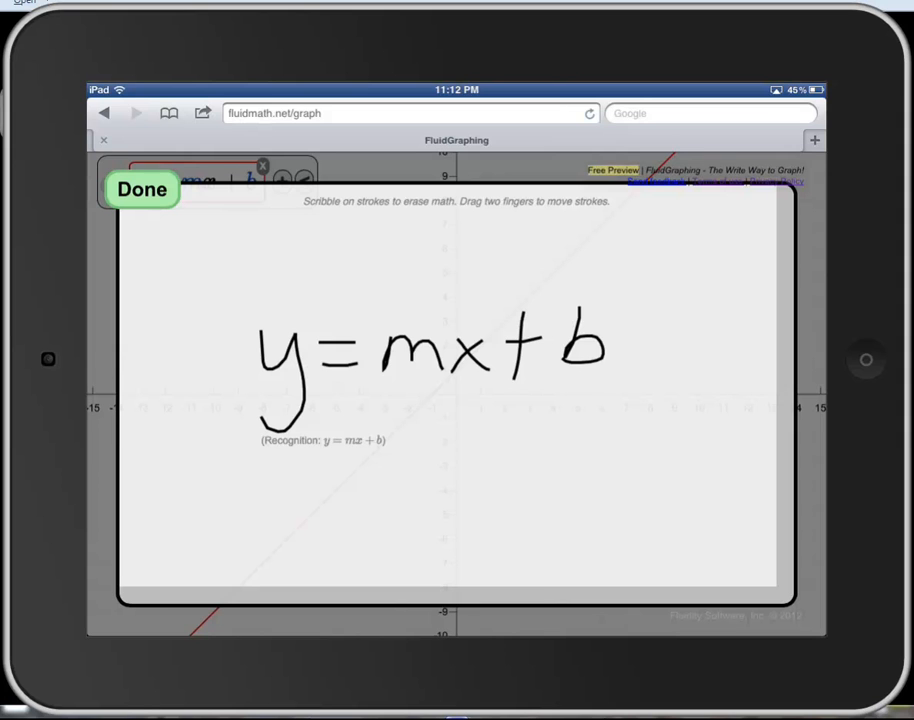
Drag the + b strokes up and to the right, away from mx
{"action": "left_click_drag", "start_coordinate": [510, 350], "coordinate": [558, 293]}
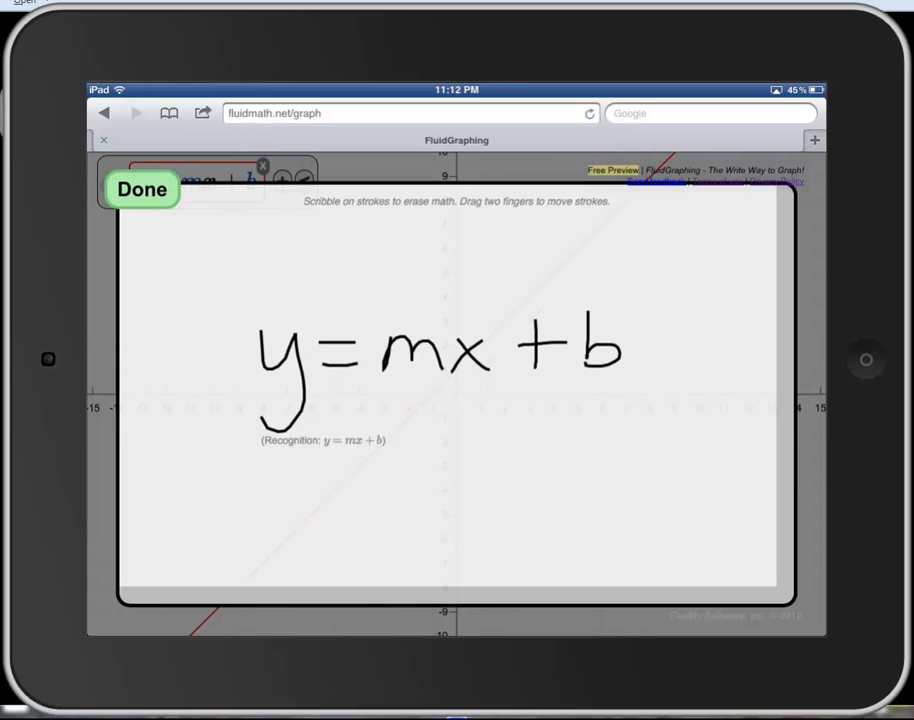
Graph y = mx + b as a rising red line crossing near y = 1
{"action": "left_click", "coordinate": [142, 189]}
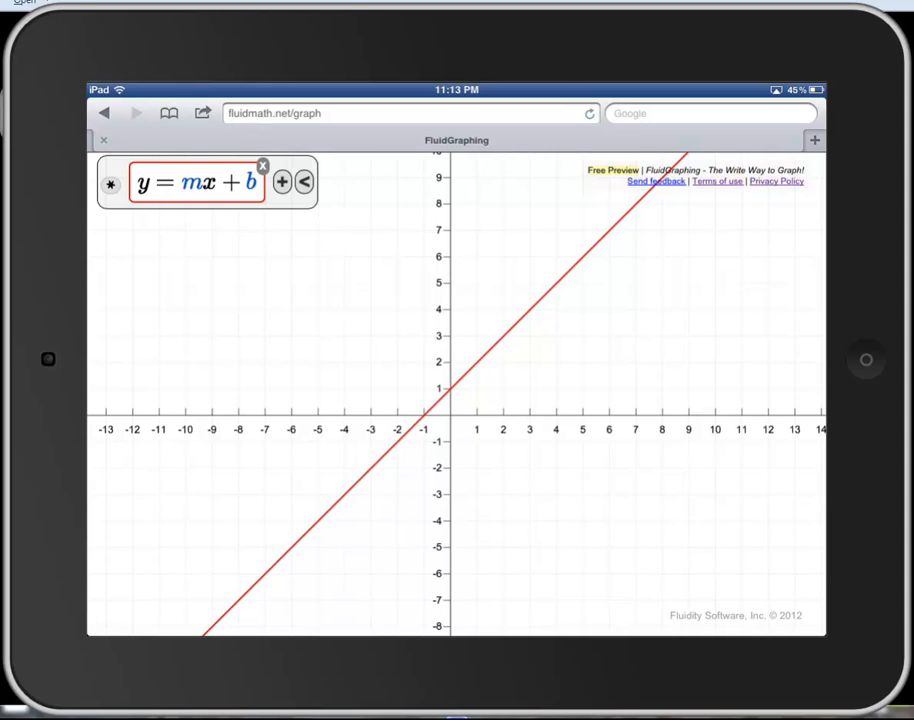
Create m and b sliders so the line steepens, crossing near y = 3
{"action": "left_click", "coordinate": [200, 182]}
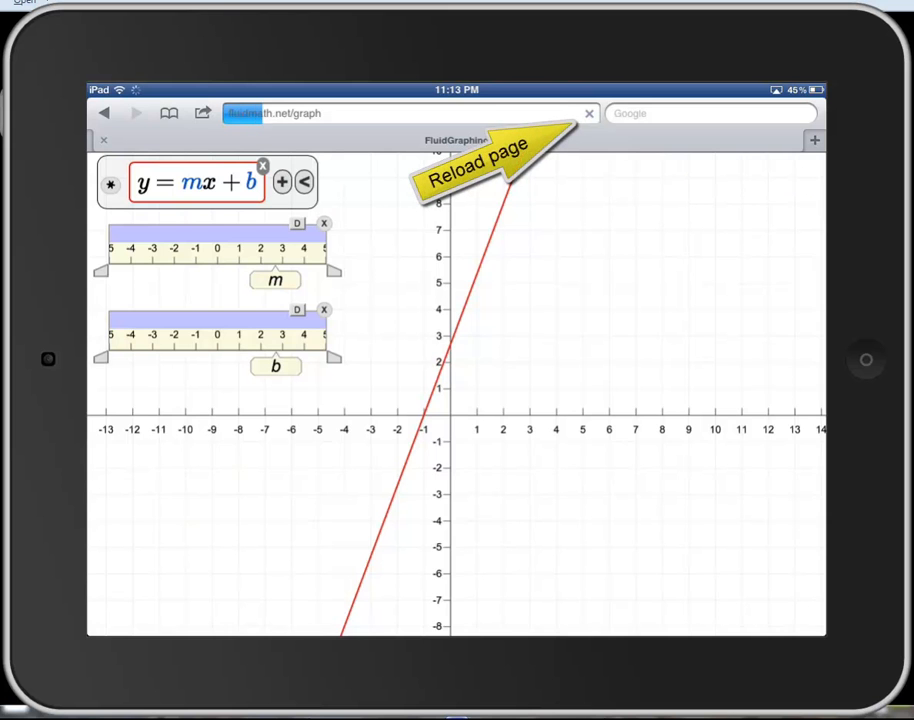
Reload the page and plot y = |x| as a red V at the origin
{"action": "left_click", "coordinate": [588, 113]}
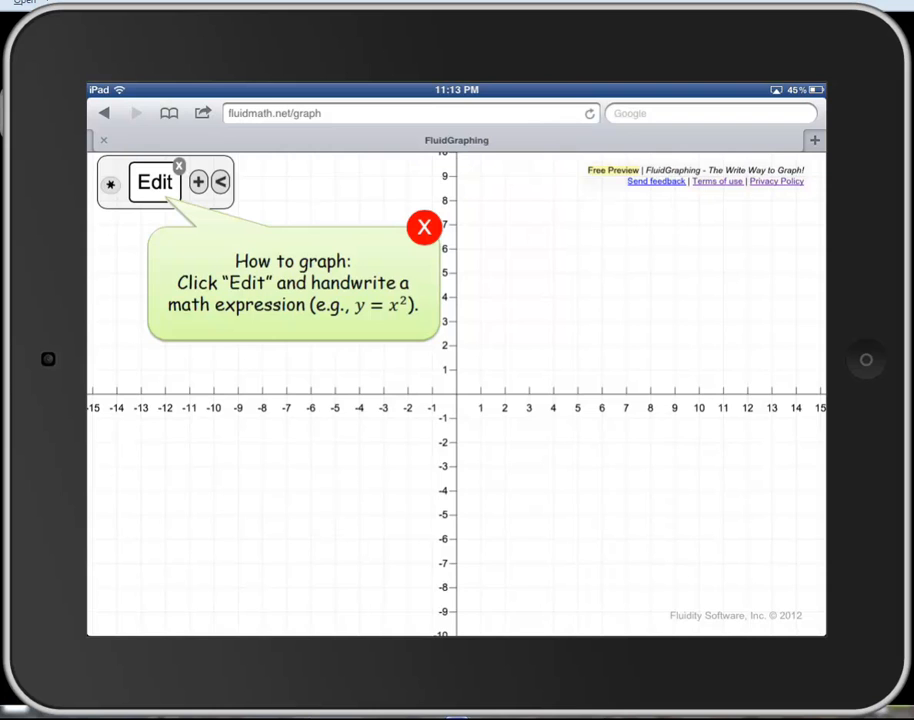
{"action": "left_click", "coordinate": [154, 183]}
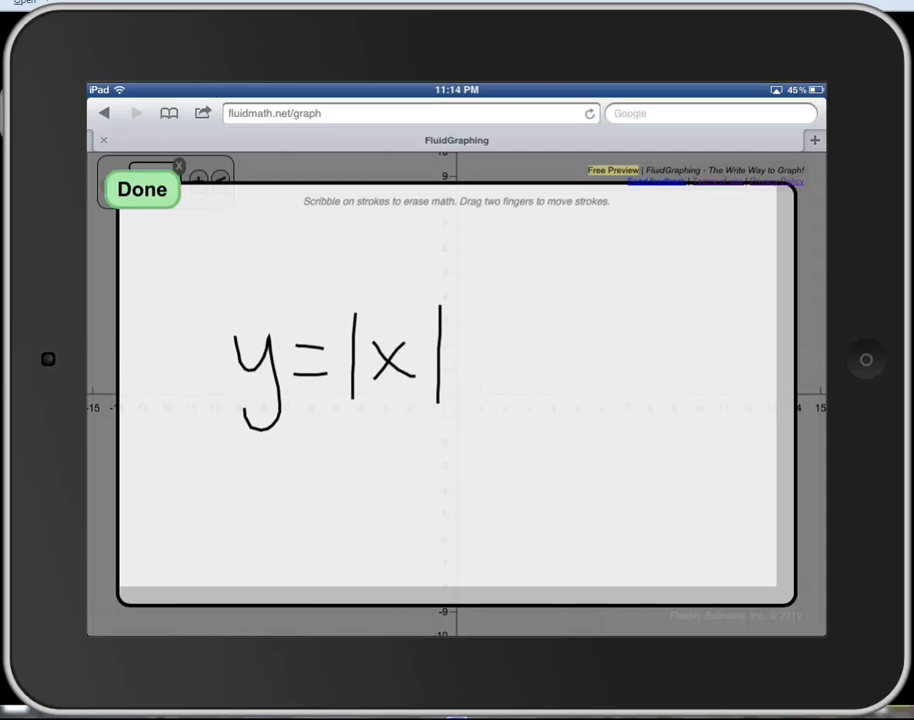
{"action": "left_click", "coordinate": [142, 189]}
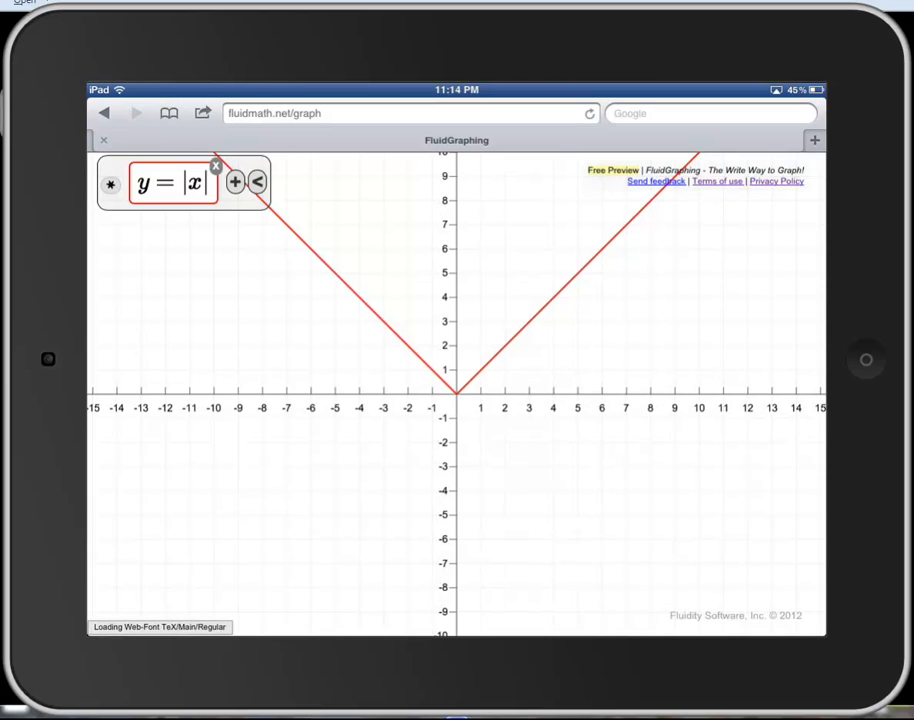
{"action": "mouse_move", "coordinate": [235, 182]}
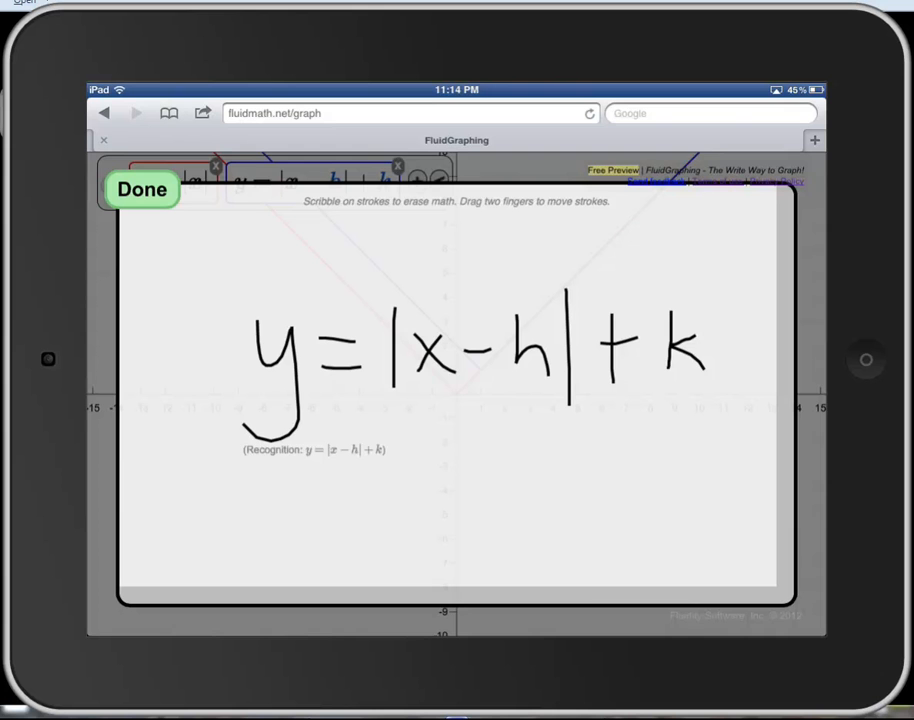
Graph y = |x − h| + k in blue and drag a slider to shift it
{"action": "left_click", "coordinate": [142, 189]}
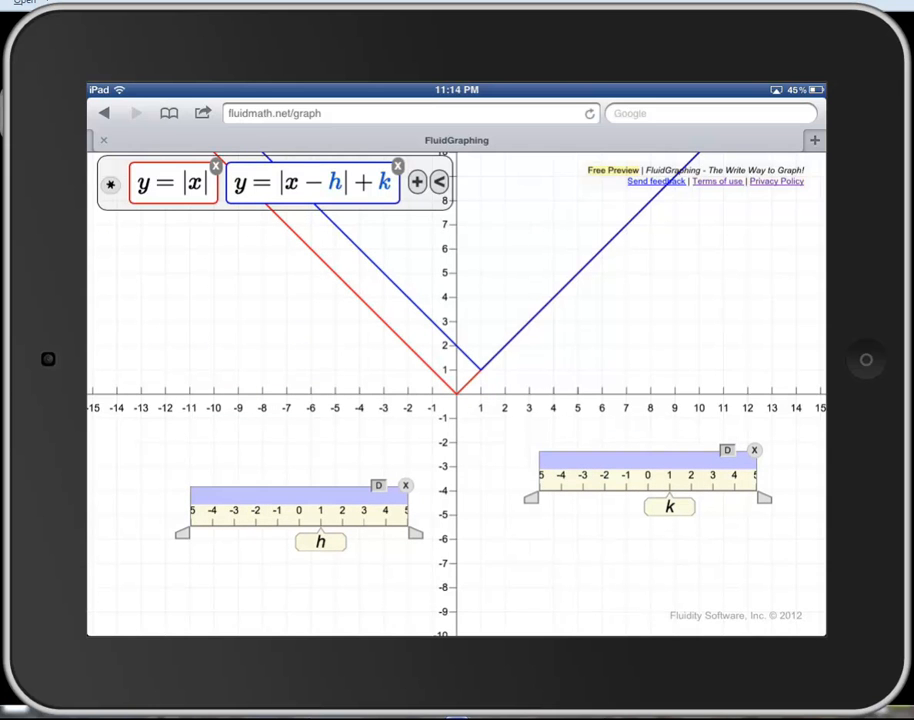
{"action": "left_click_drag", "start_coordinate": [320, 541], "coordinate": [234, 541]}
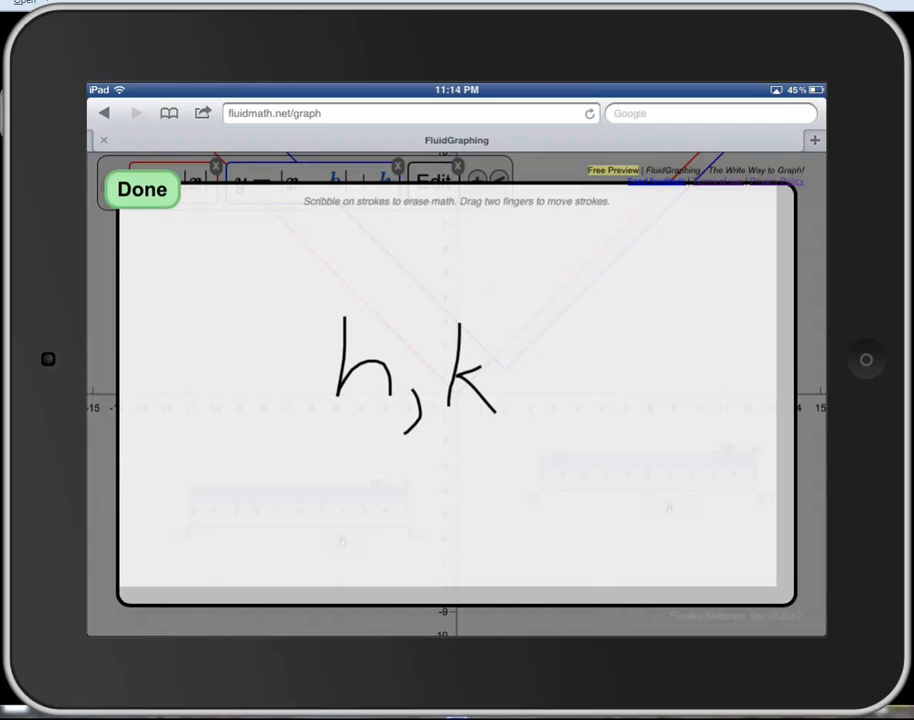
Submit the handwritten h,k expression
{"action": "left_click", "coordinate": [142, 189]}
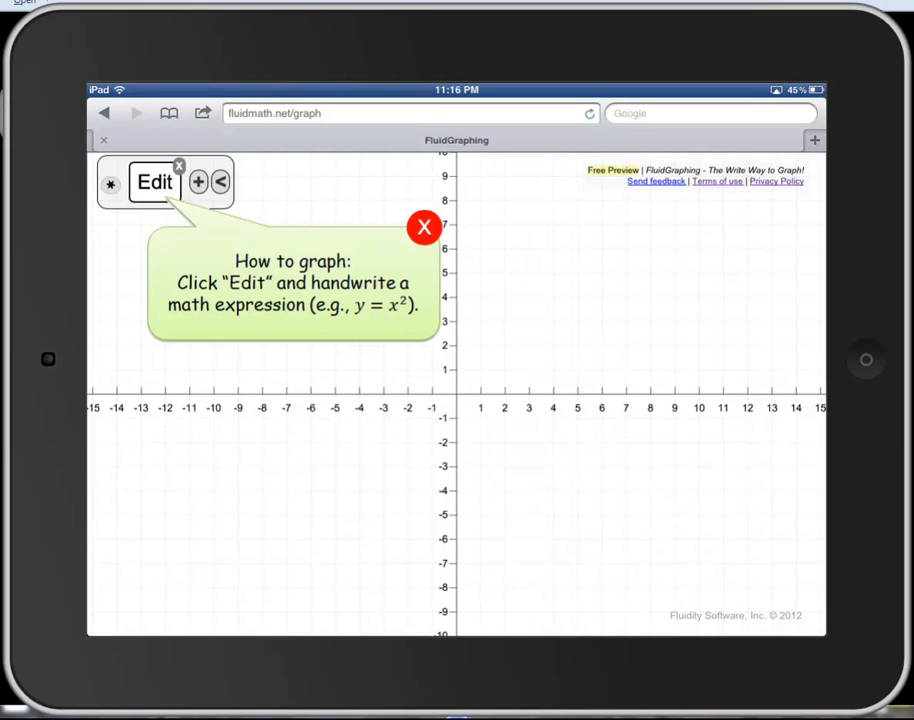
Plot the parabola y = ax² + b in red and the line y = x + 3 in blue
{"action": "left_click", "coordinate": [155, 182]}
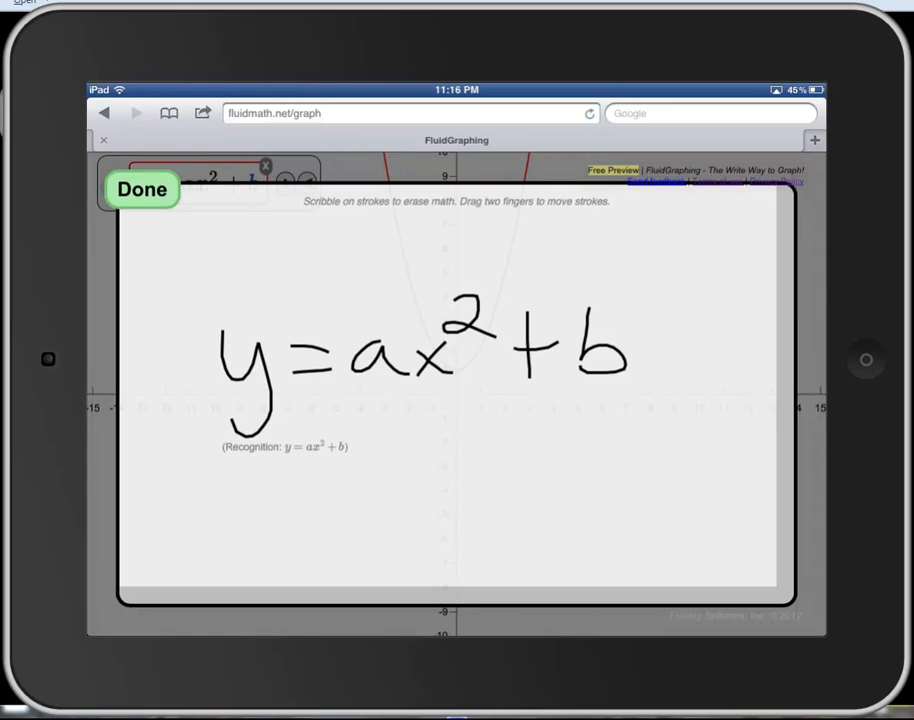
{"action": "left_click", "coordinate": [142, 189]}
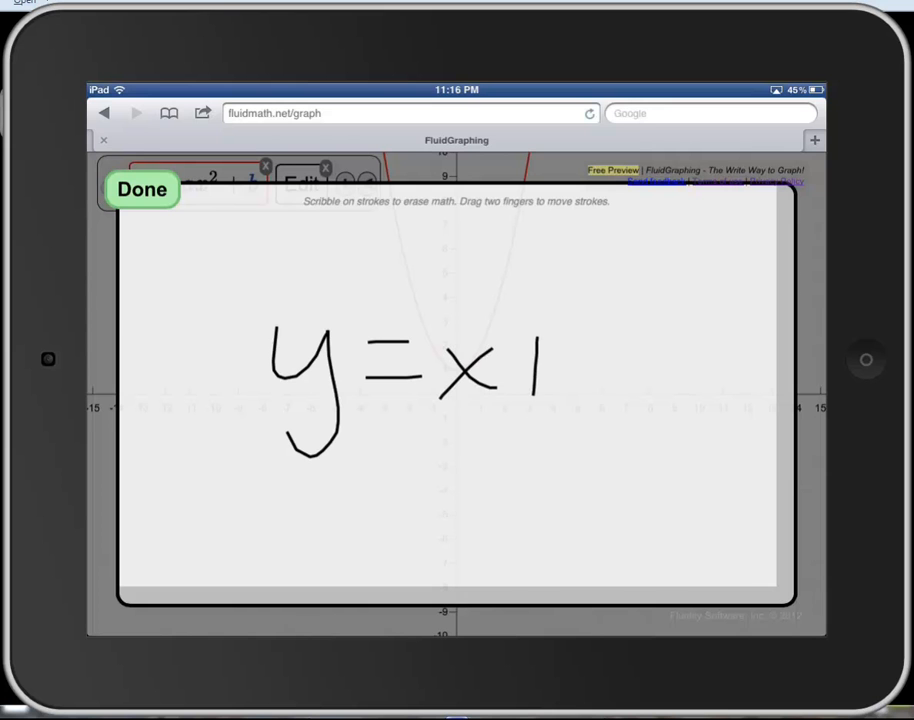
{"action": "left_click", "coordinate": [142, 189]}
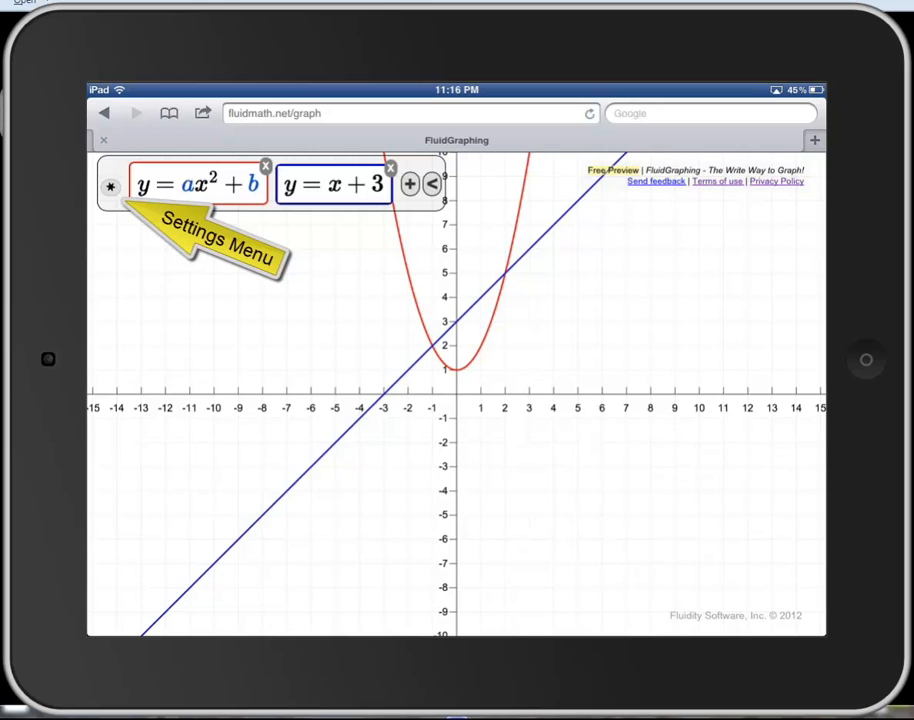
Enable min/max point marking in Settings alongside intersections and zeros
{"action": "left_click", "coordinate": [110, 186]}
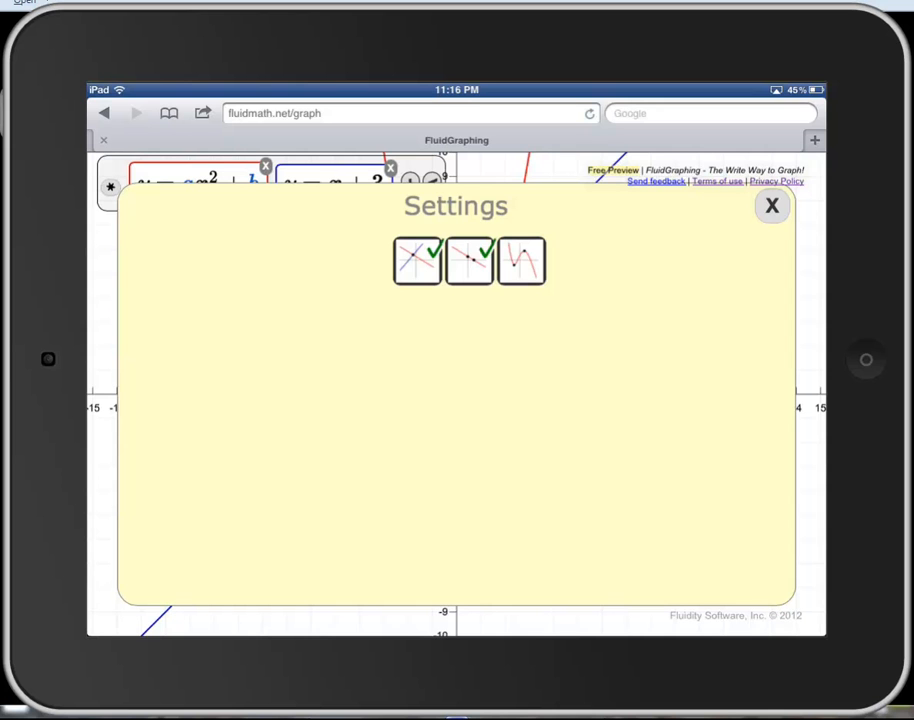
{"action": "left_click", "coordinate": [772, 205]}
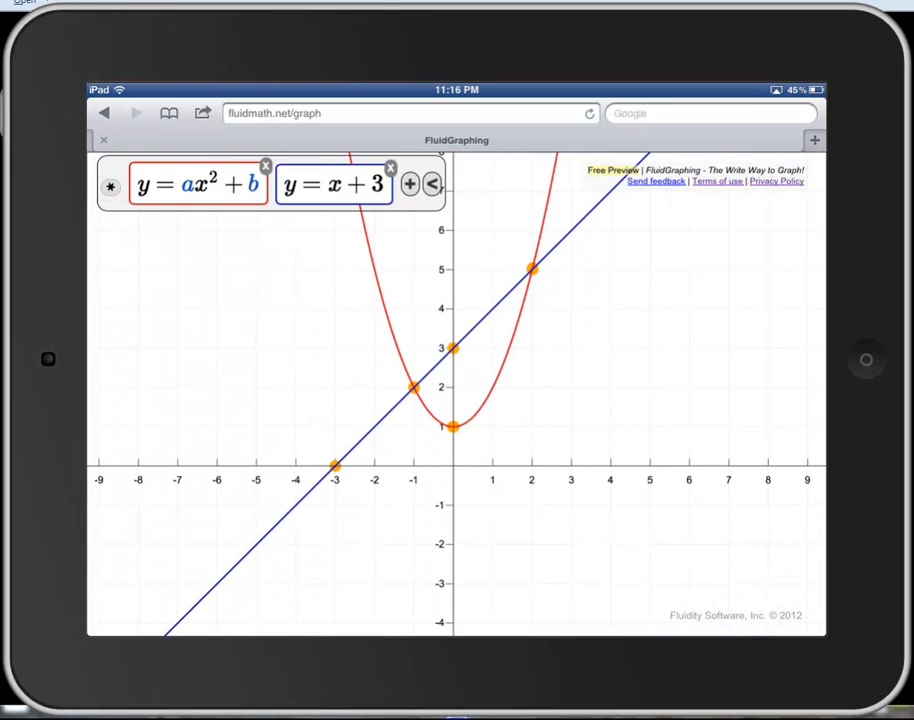
Trace across the grid, reading coordinates such as 3.83, 3.62
{"action": "left_click", "coordinate": [708, 290]}
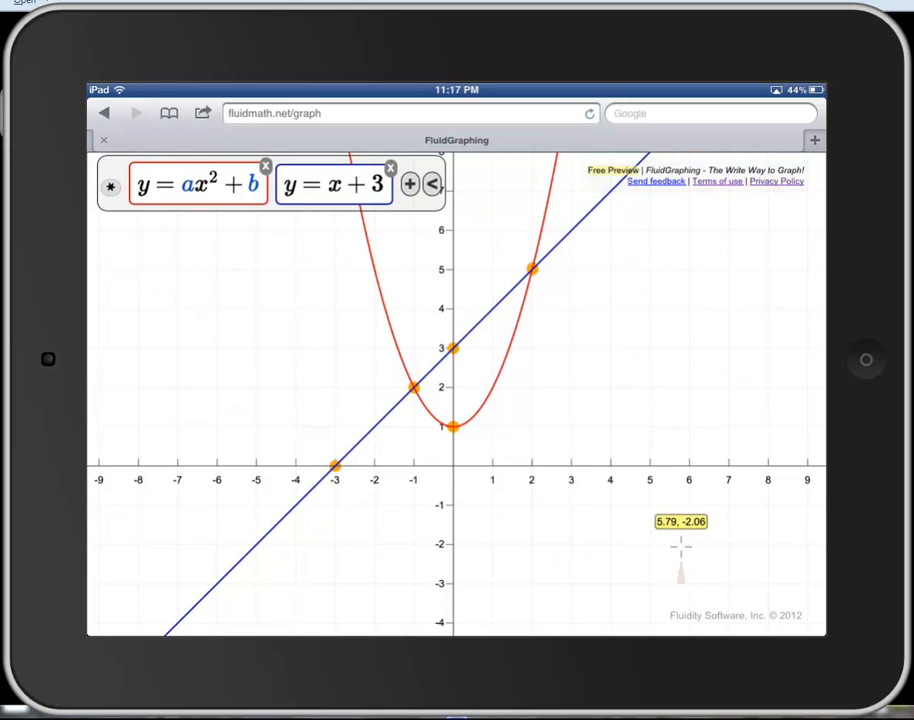
{"action": "left_click_drag", "start_coordinate": [681, 548], "coordinate": [604, 323]}
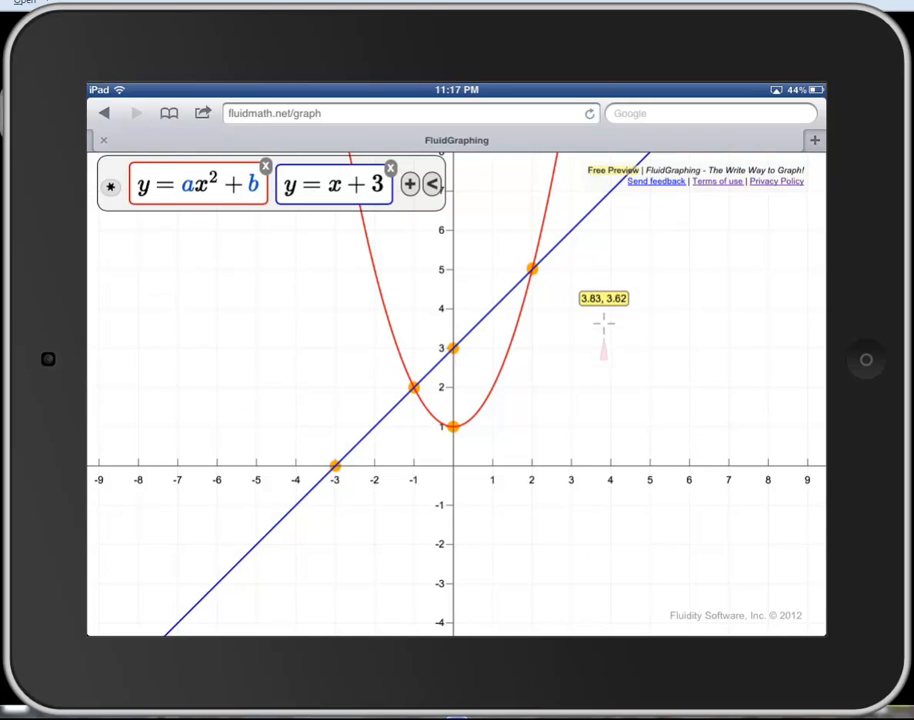